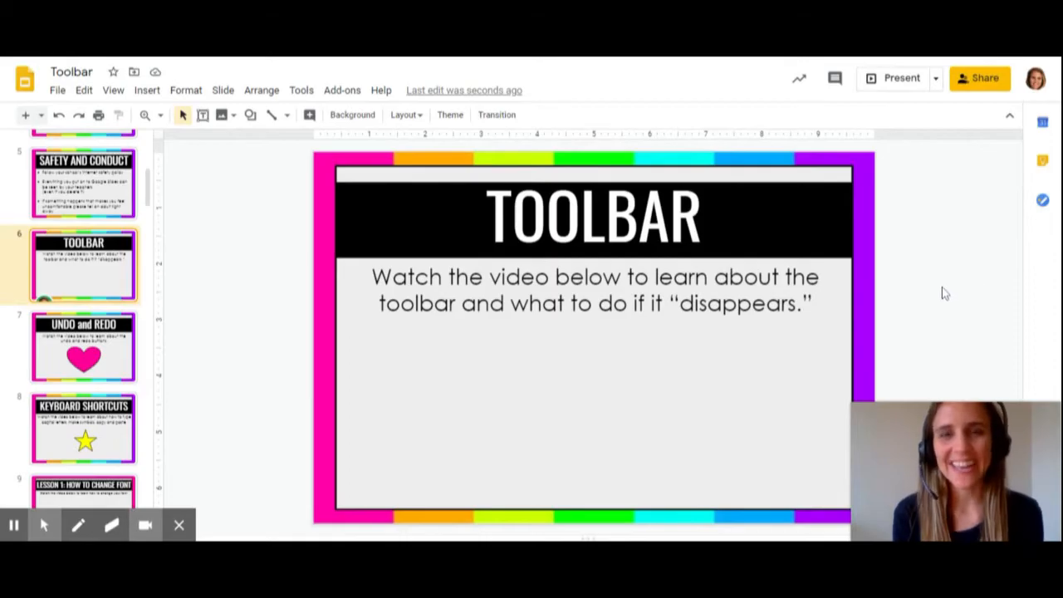
mouse_move(897, 327)
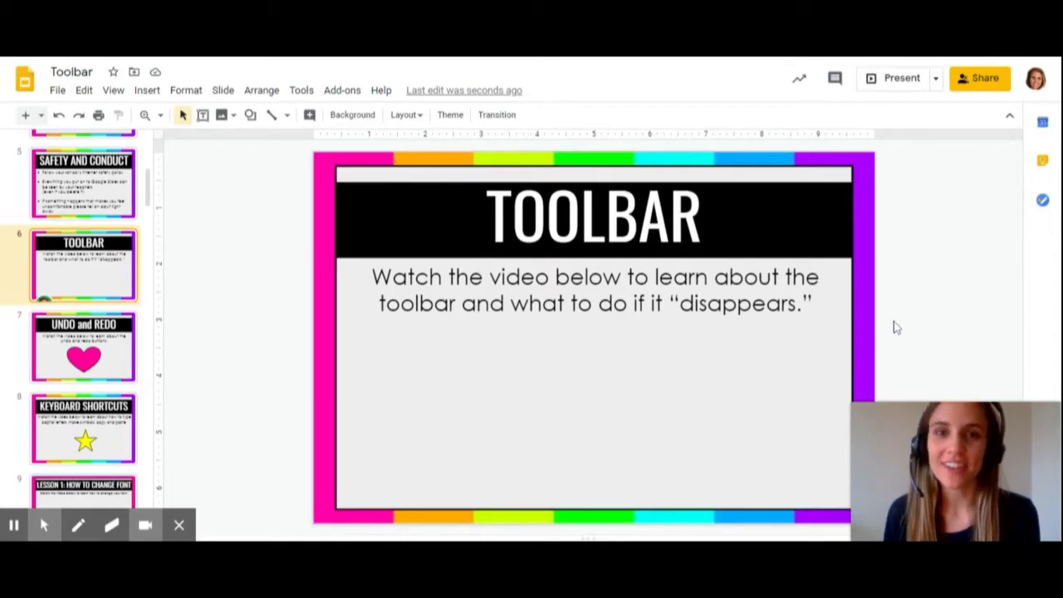
mouse_move(889, 307)
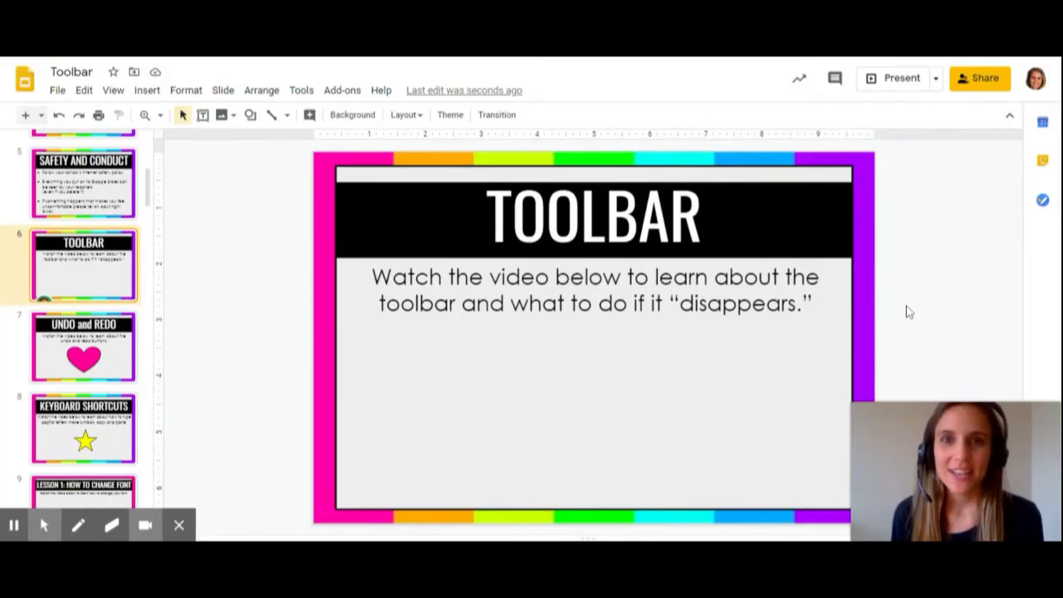
mouse_move(25, 79)
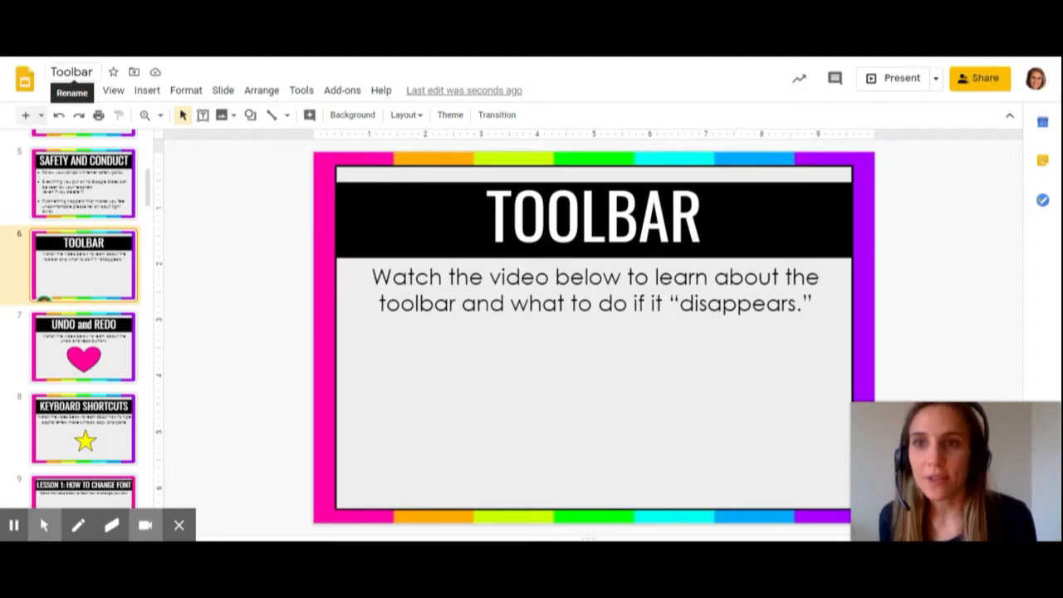
- Start renaming the presentation, insert blank slide 7 after TOOLBAR, and return to slide 6
click(72, 70)
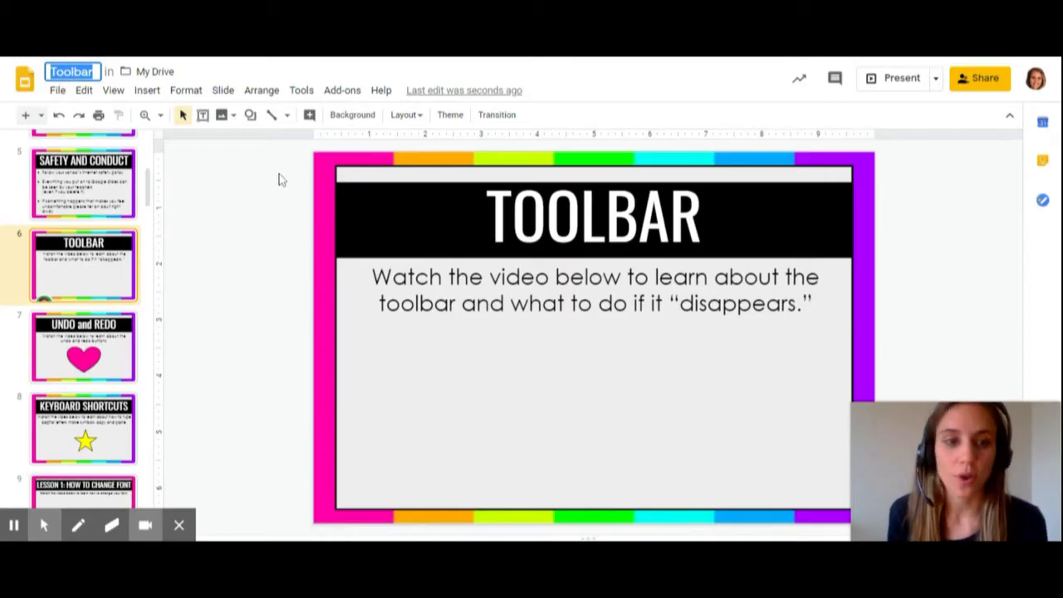
mouse_move(306, 225)
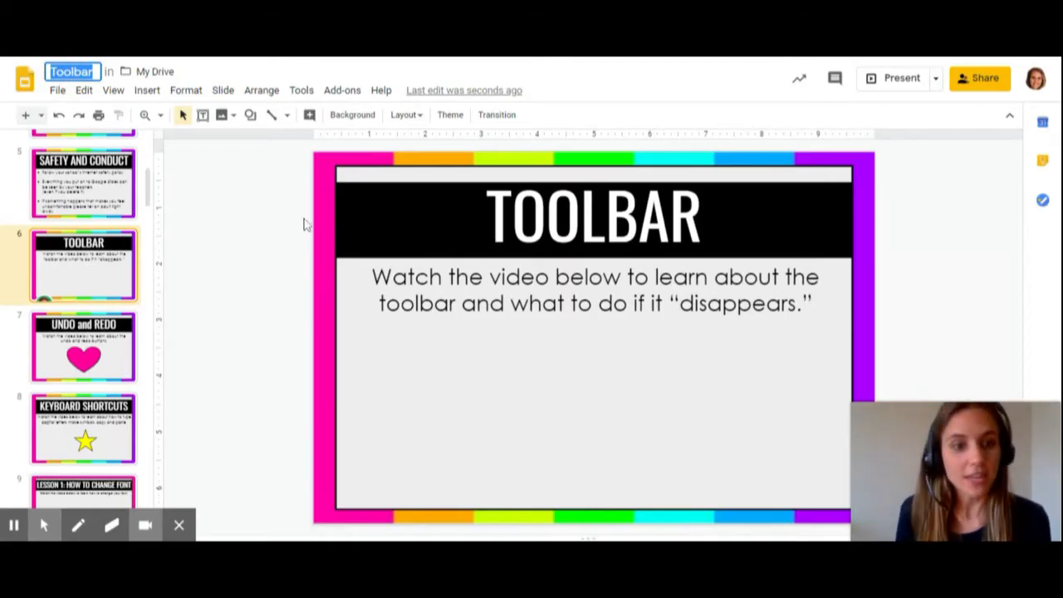
mouse_move(173, 79)
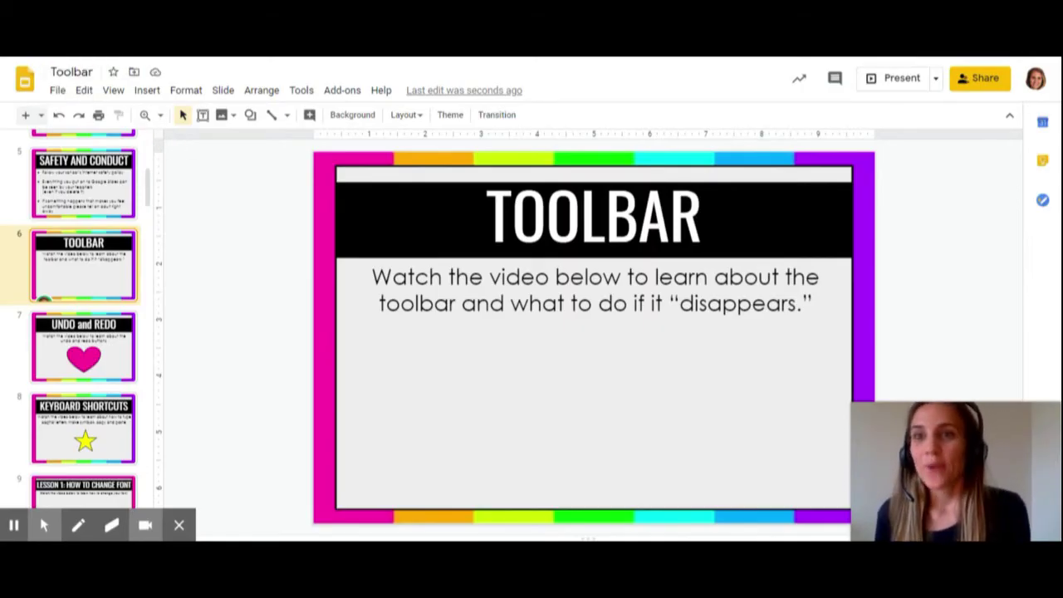
mouse_move(406, 114)
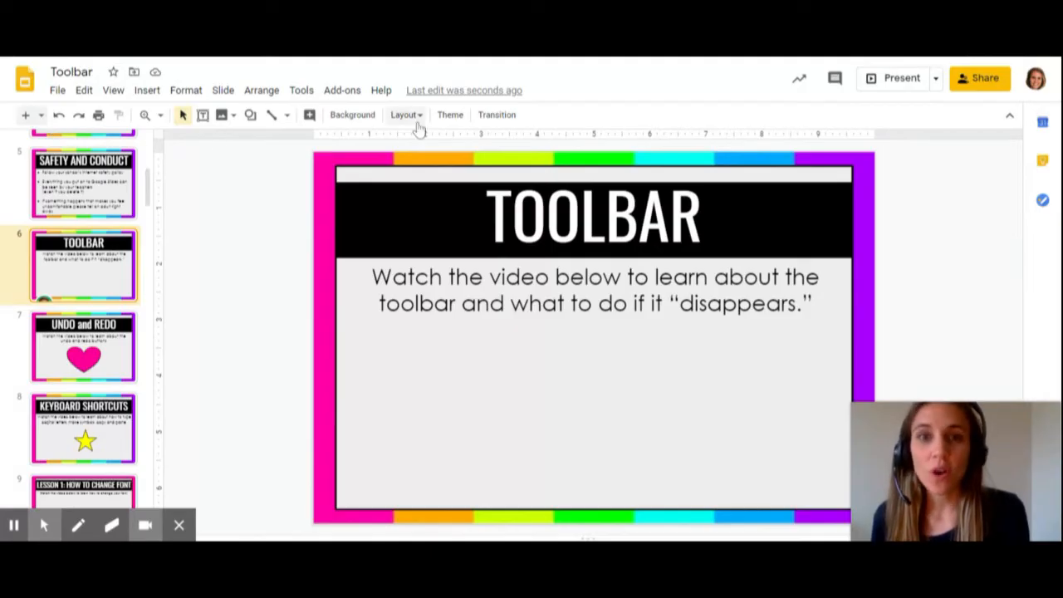
mouse_move(38, 129)
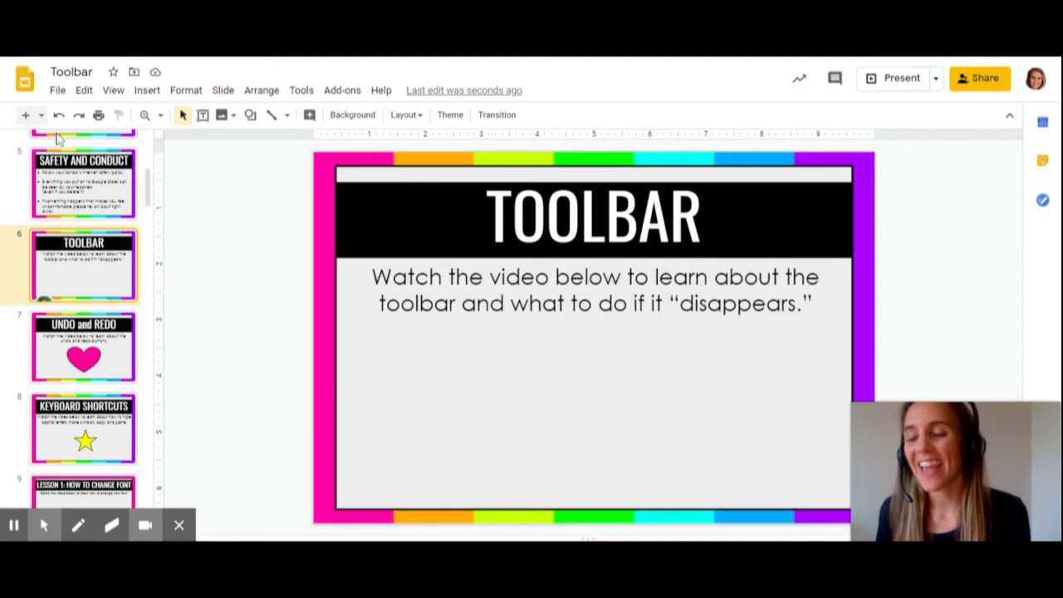
mouse_move(207, 231)
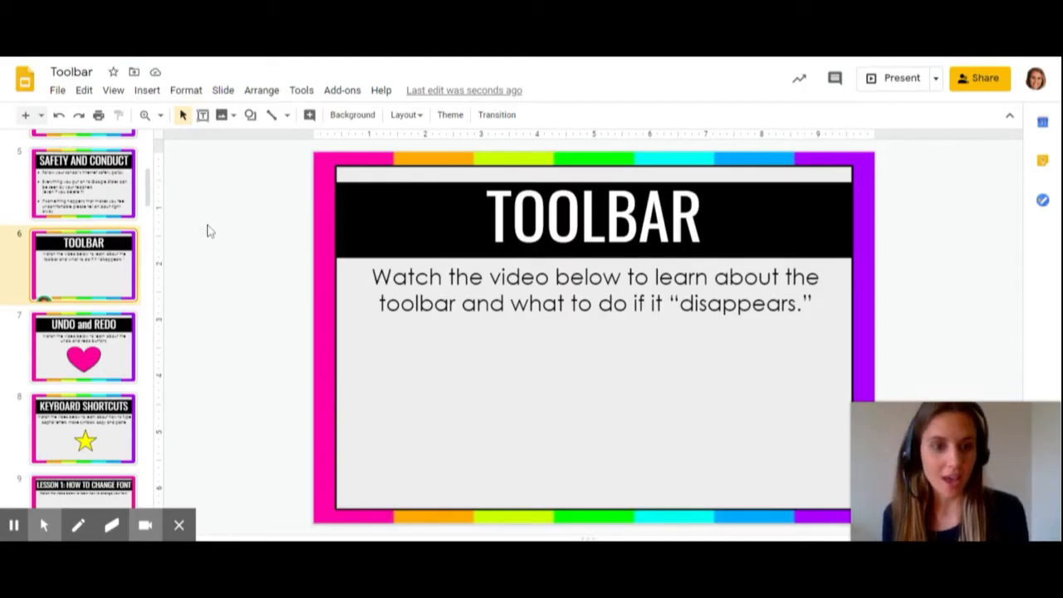
mouse_move(25, 115)
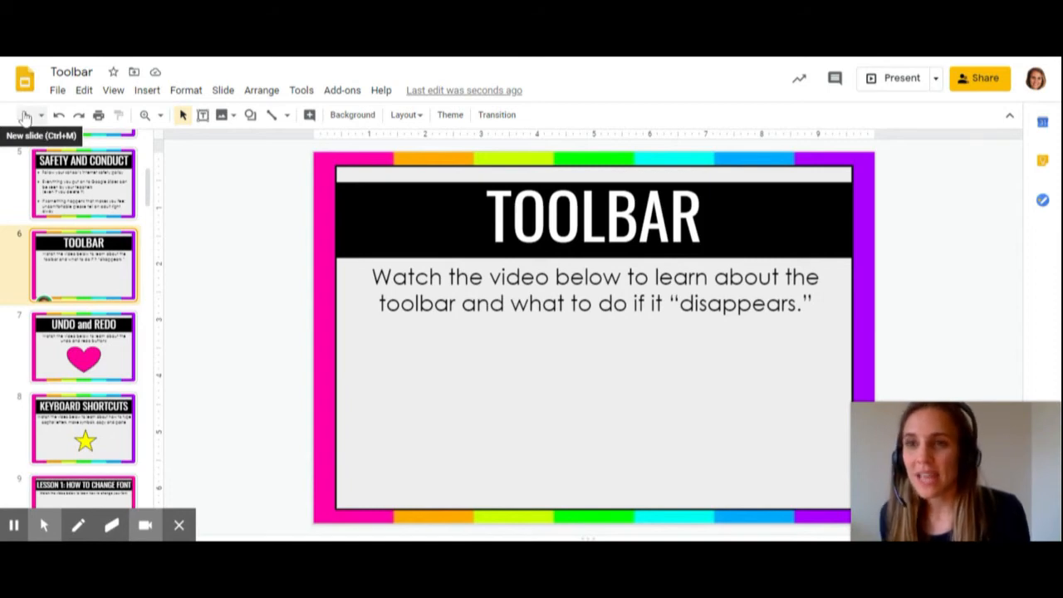
click(25, 115)
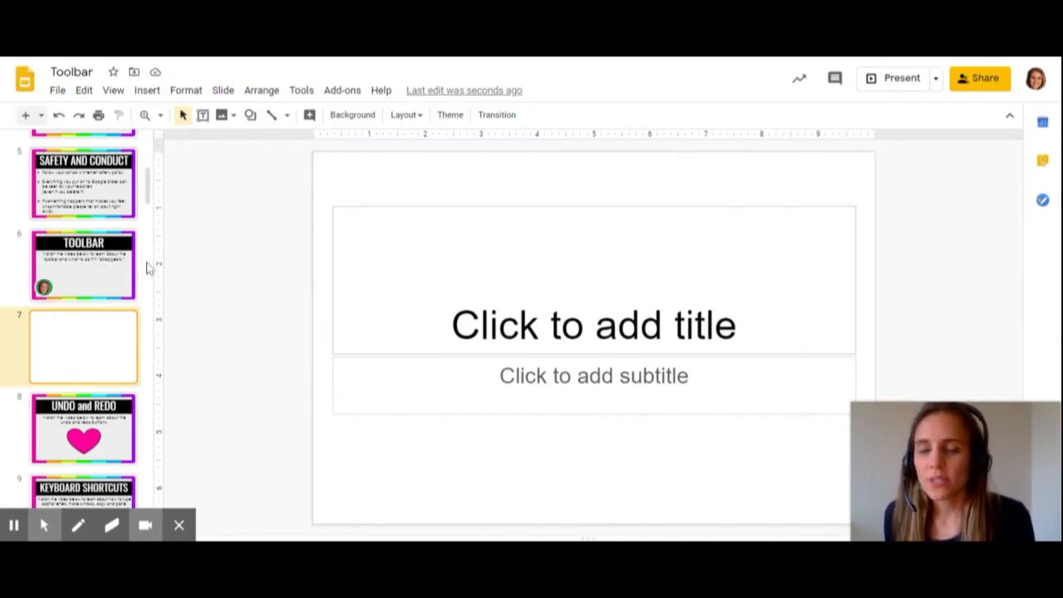
click(83, 265)
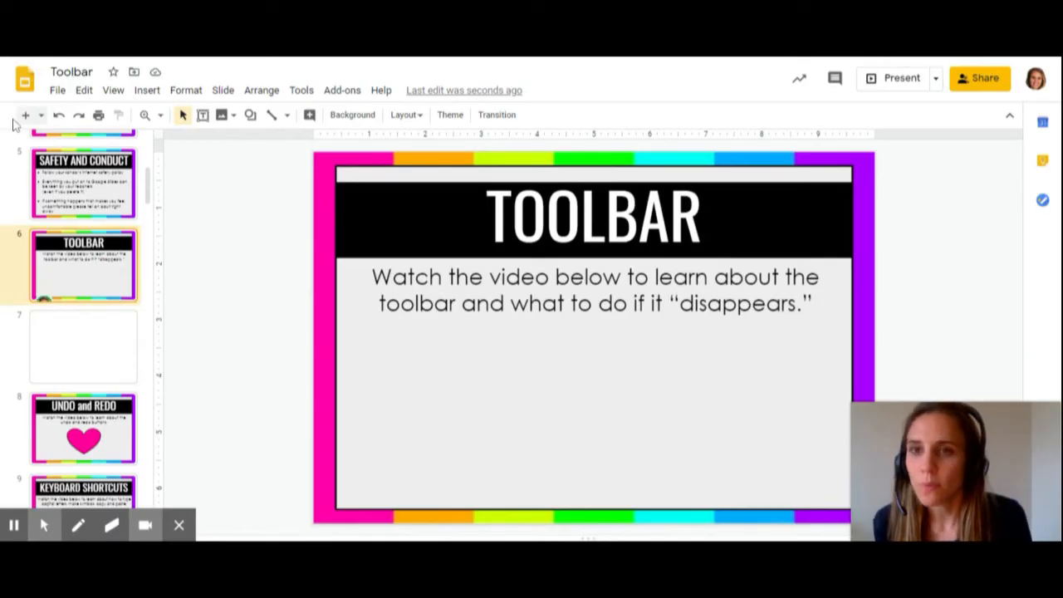
mouse_move(882, 115)
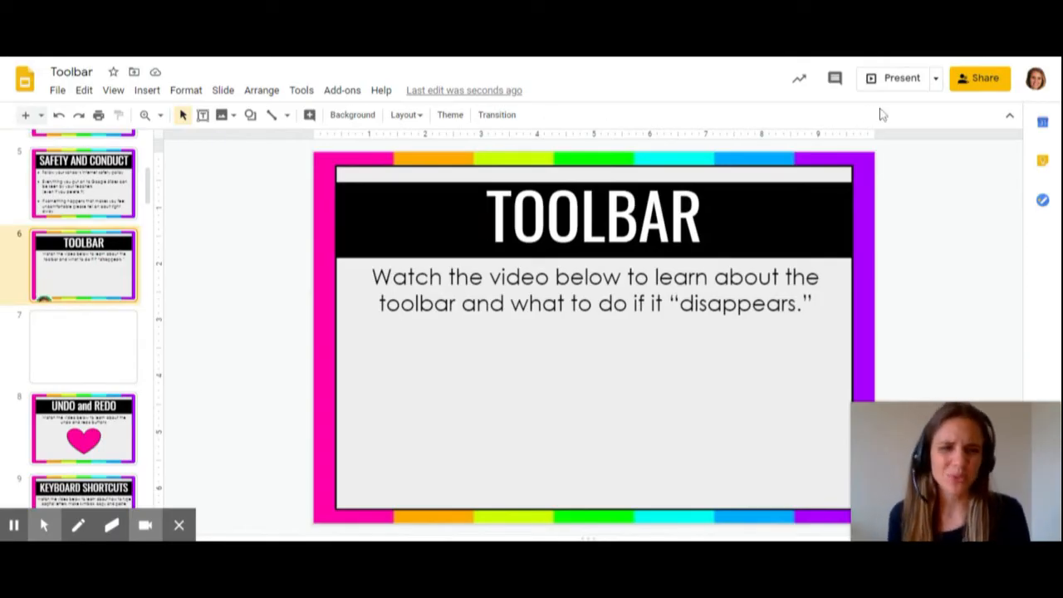
mouse_move(895, 63)
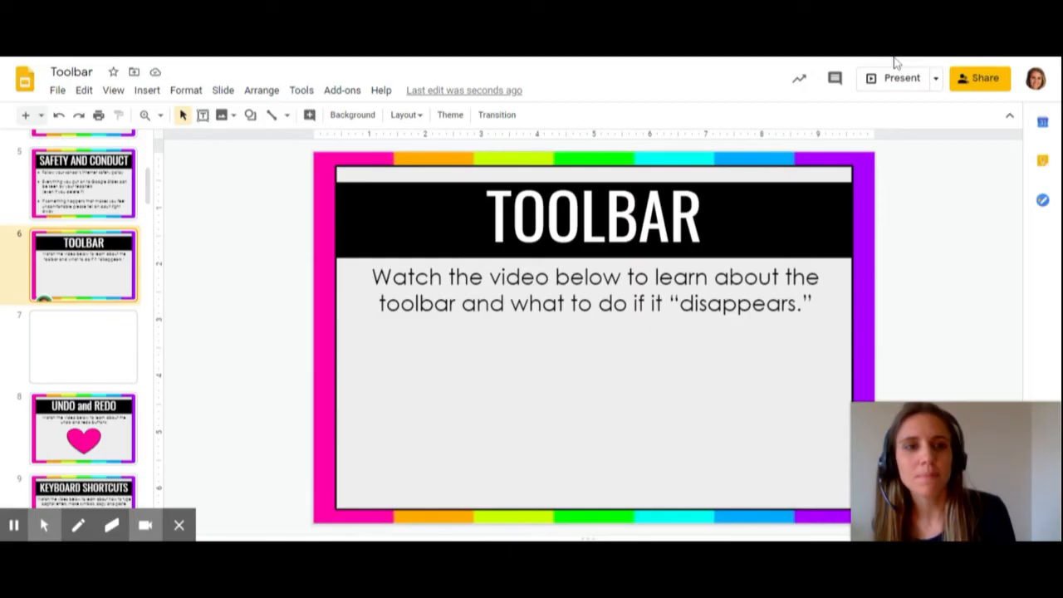
mouse_move(896, 118)
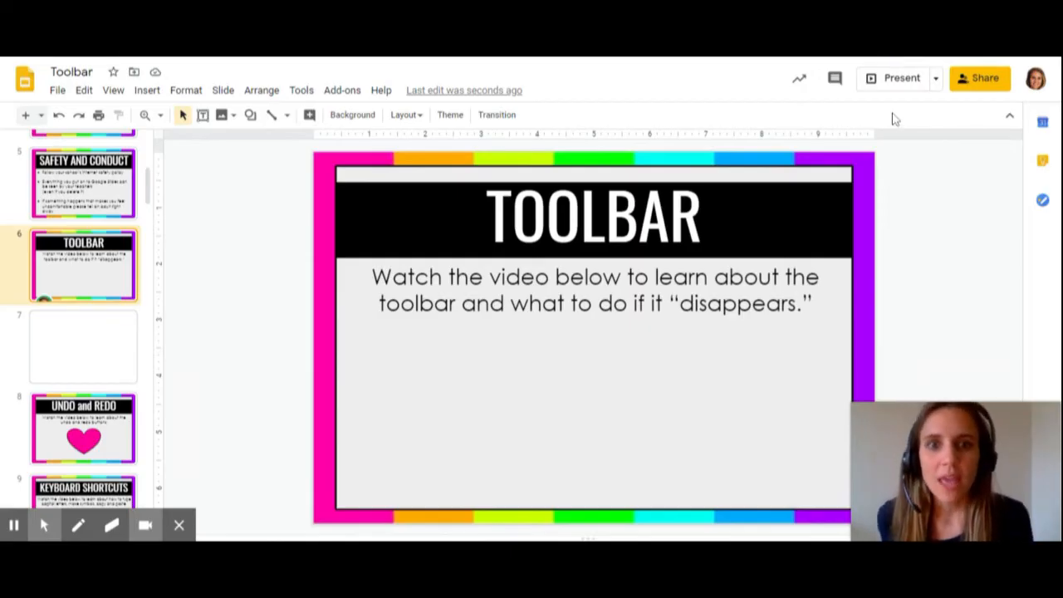
mouse_move(891, 138)
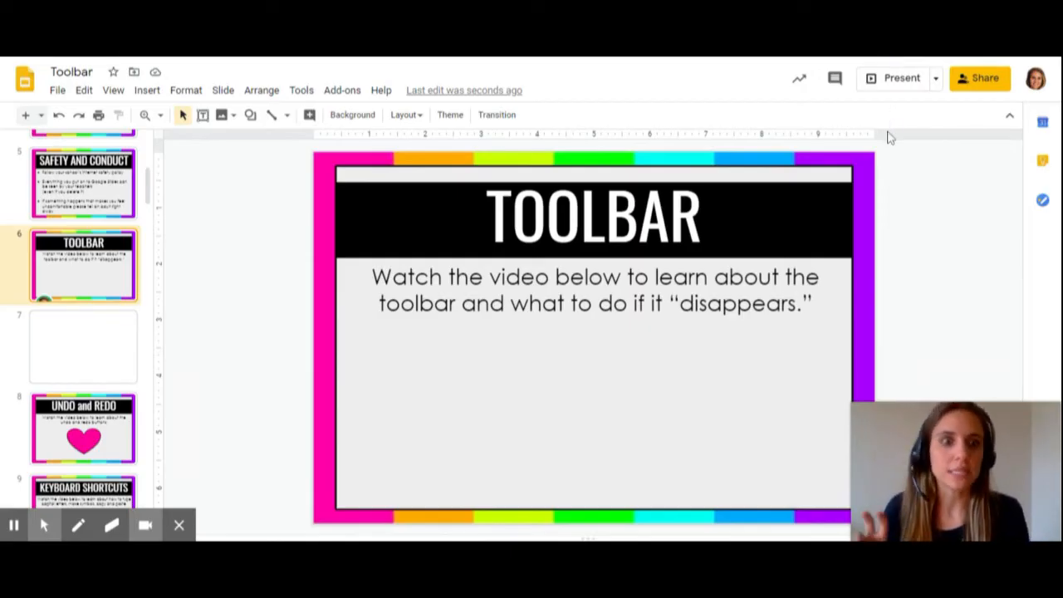
mouse_move(912, 135)
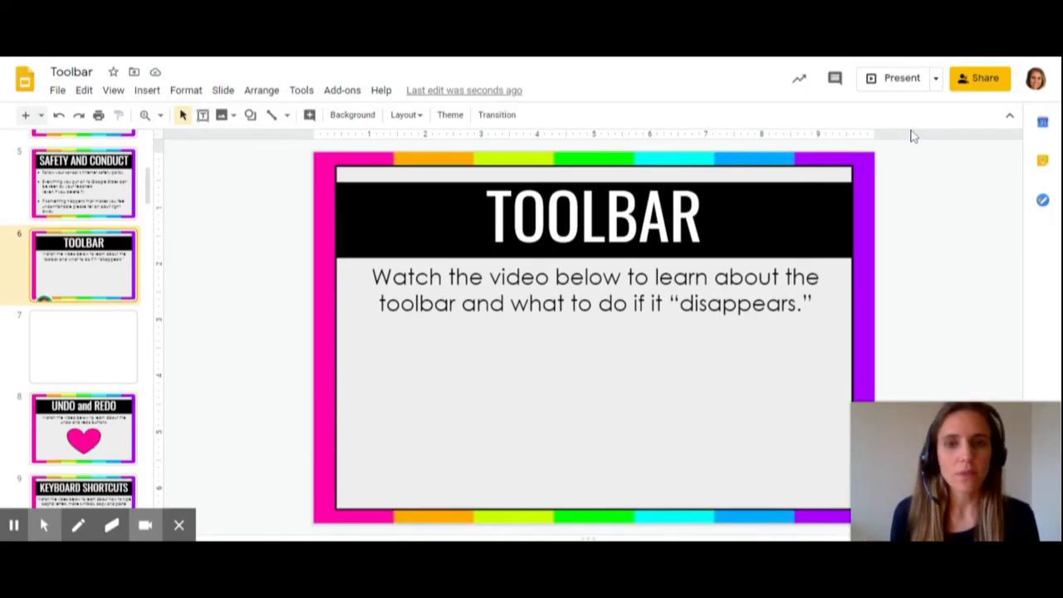
mouse_move(886, 163)
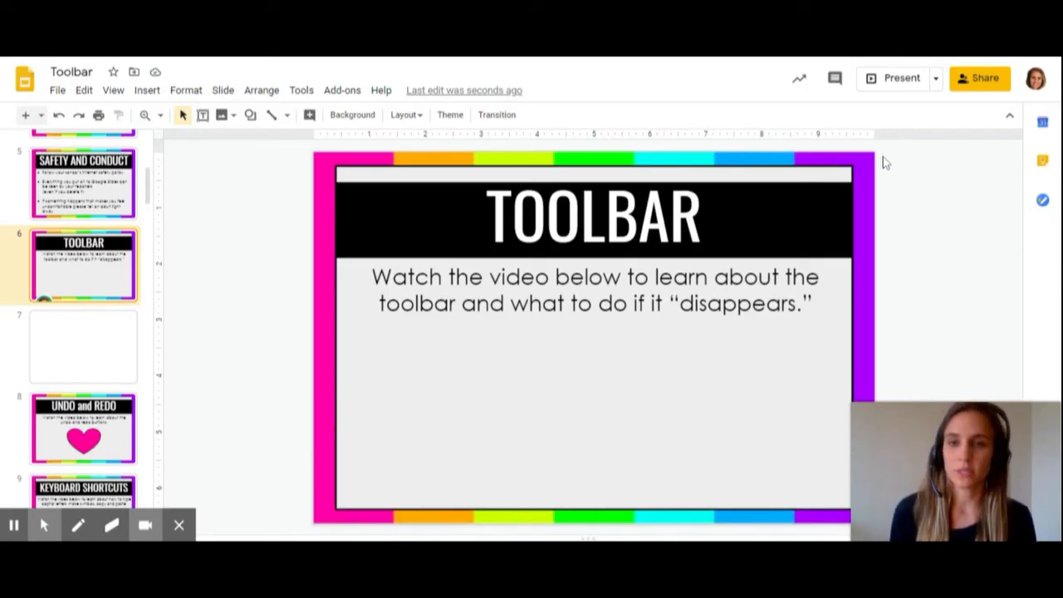
mouse_move(977, 156)
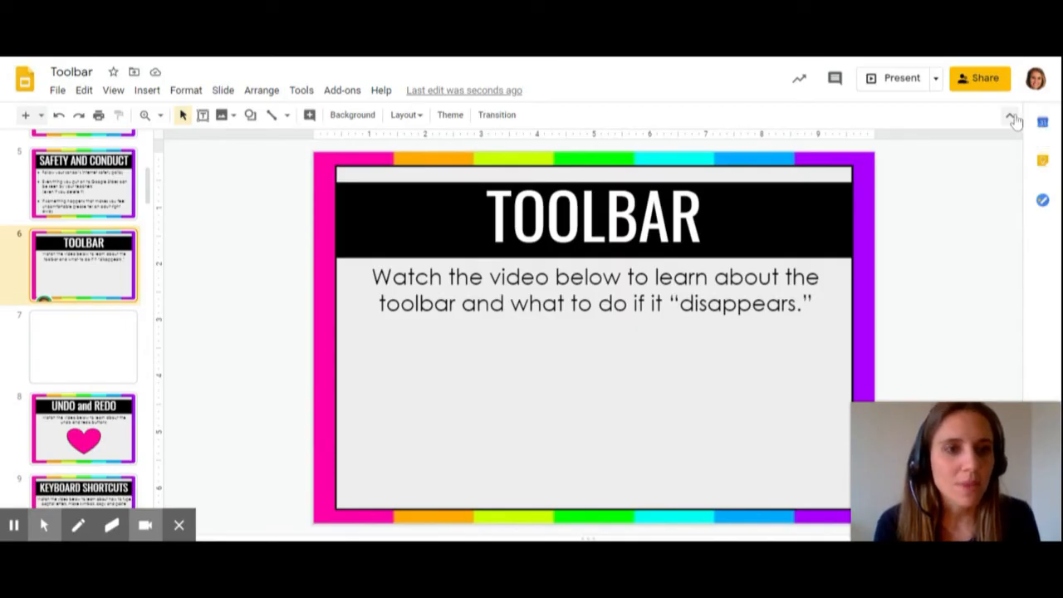
- Hide the menus and title area to enlarge the slide view, then restore them
click(1015, 115)
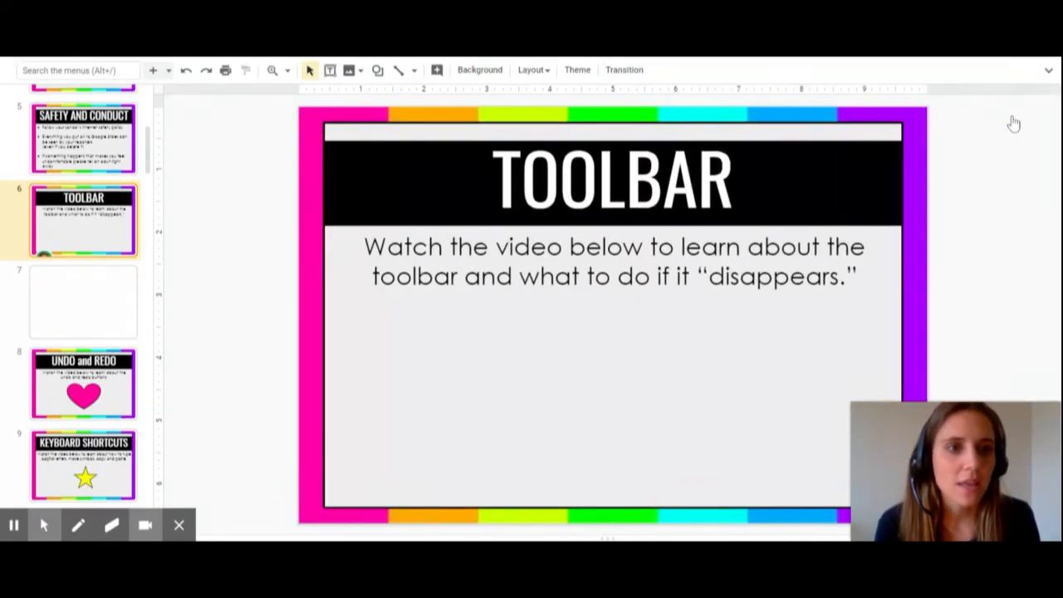
mouse_move(1049, 70)
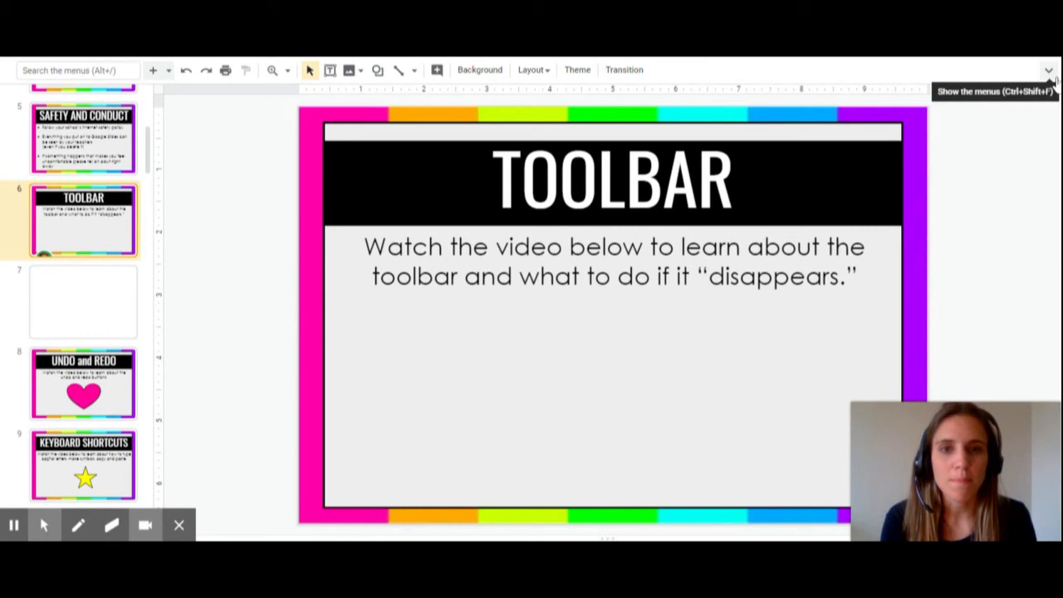
mouse_move(1049, 70)
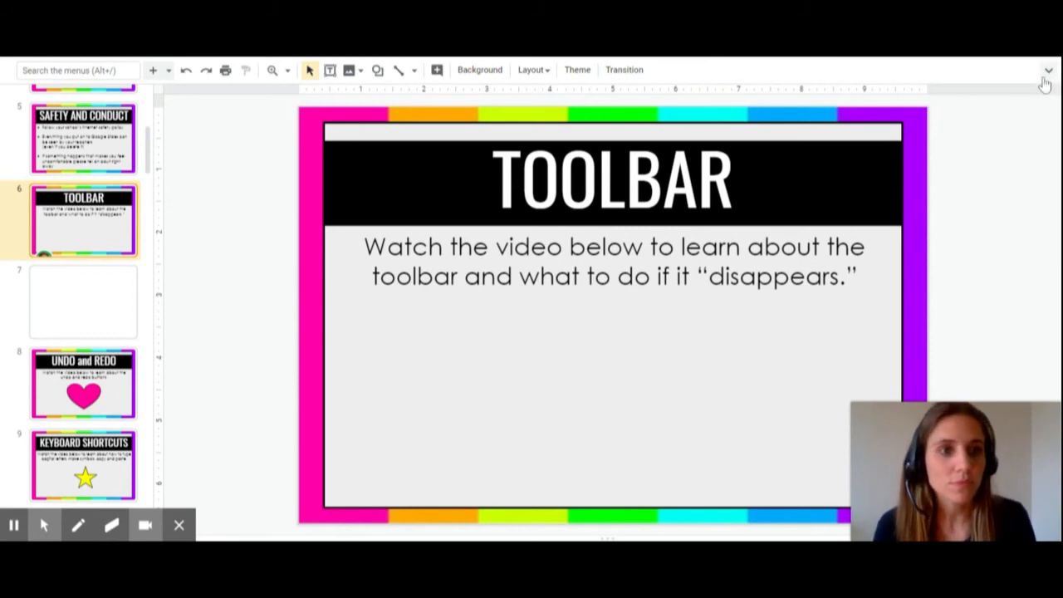
mouse_move(1048, 73)
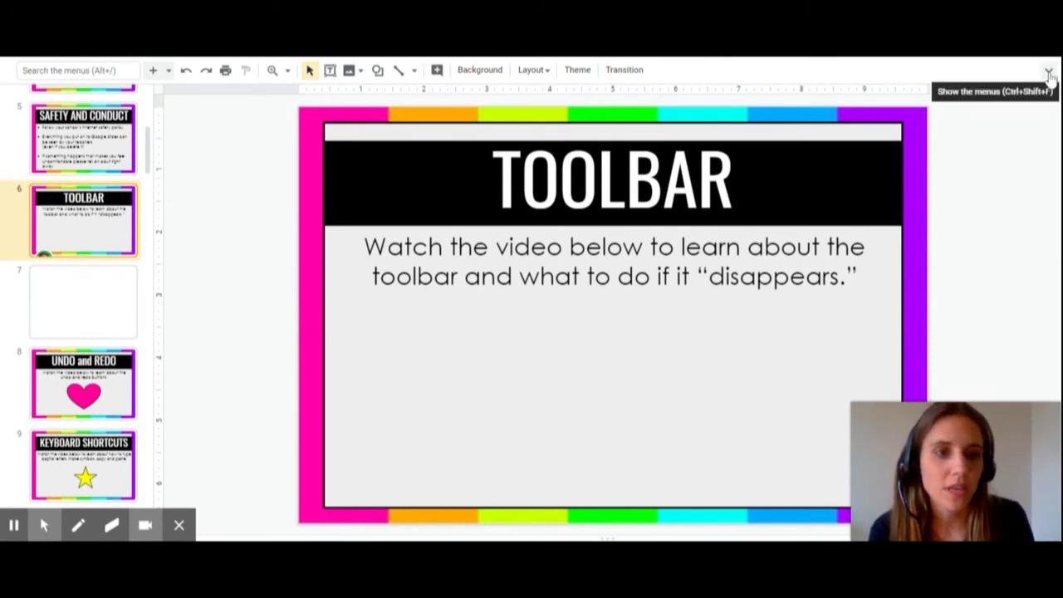
click(1049, 70)
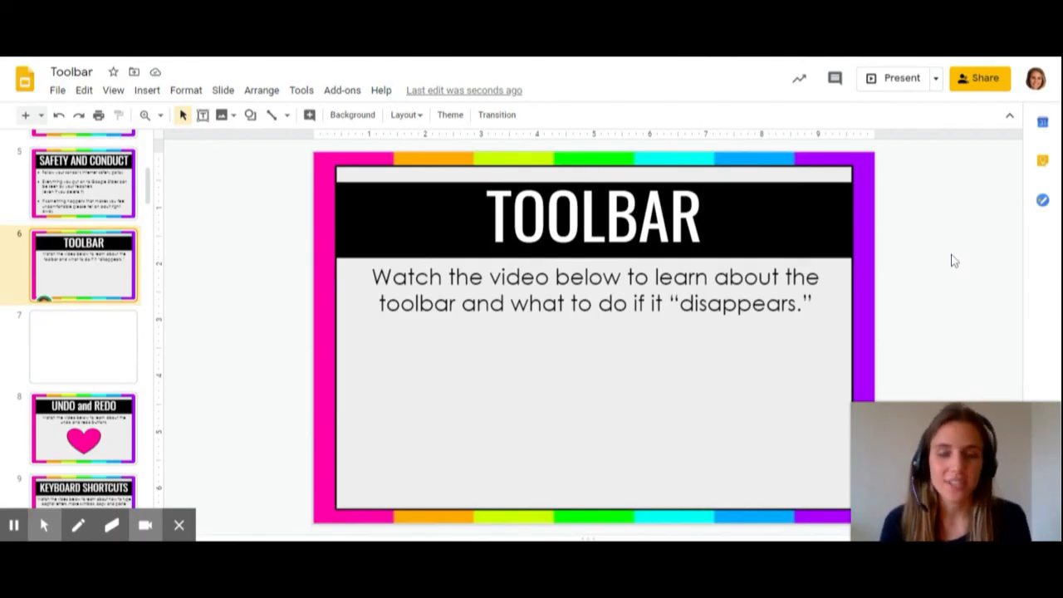
mouse_move(875, 124)
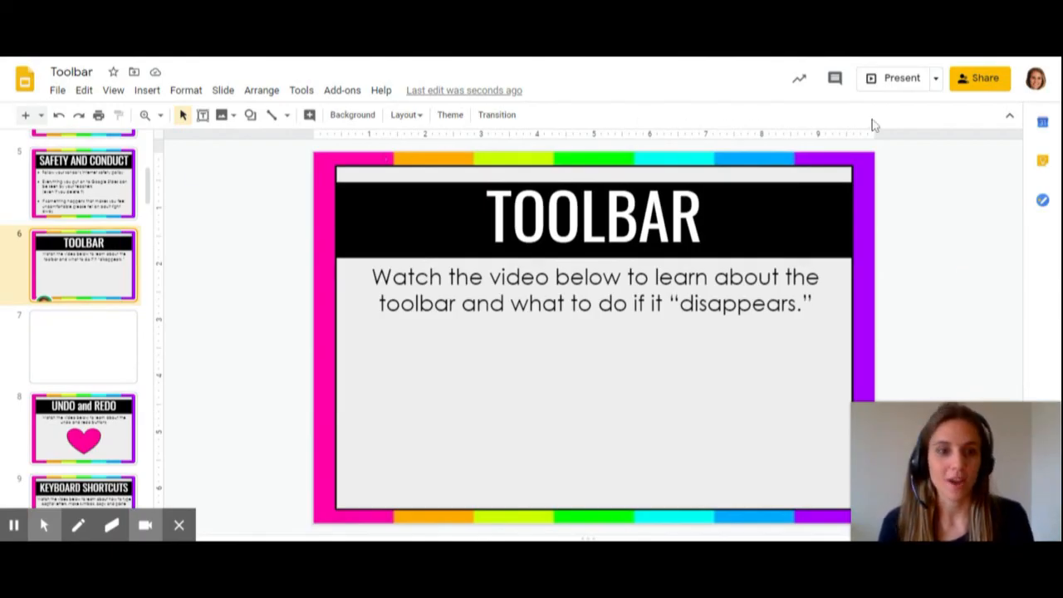
mouse_move(954, 330)
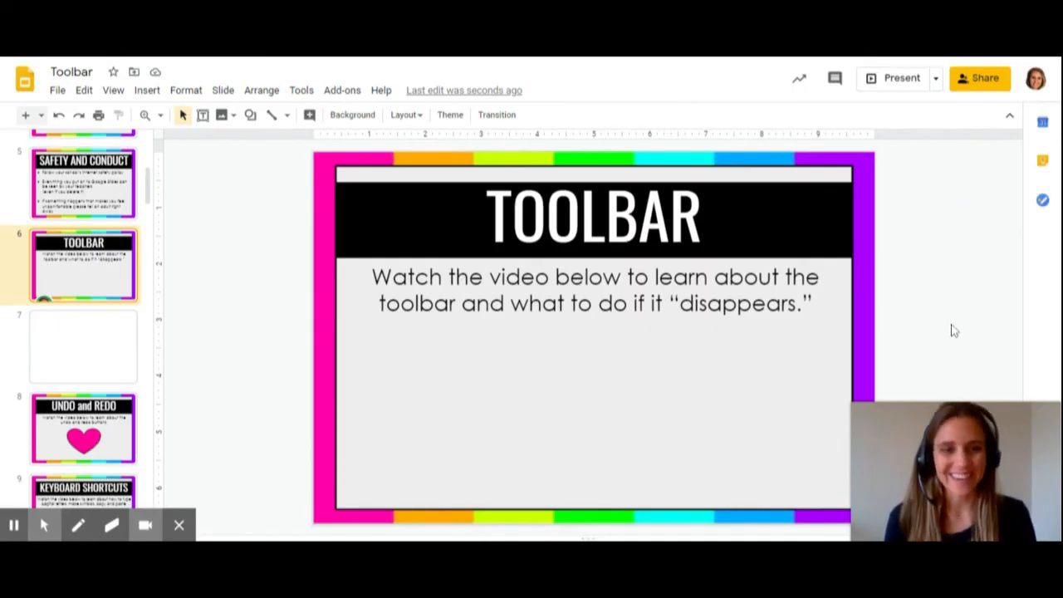